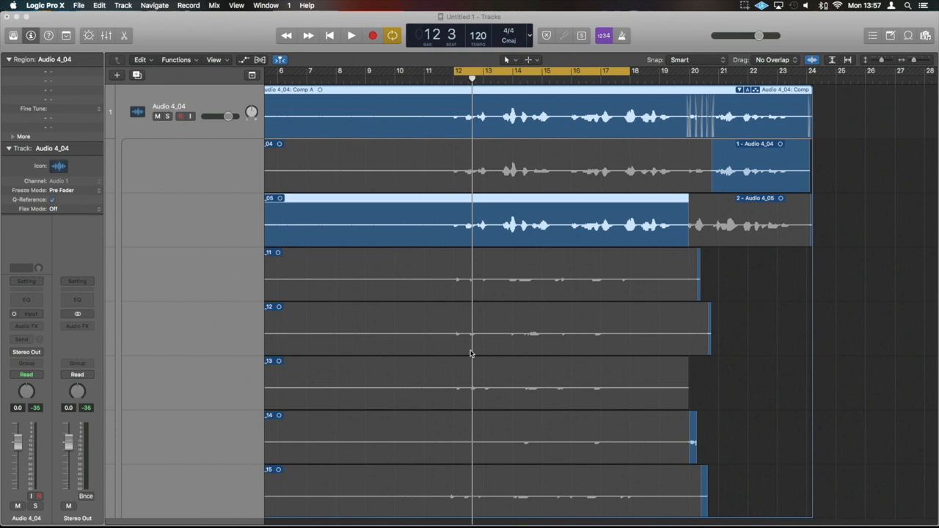
mouse_move(754, 124)
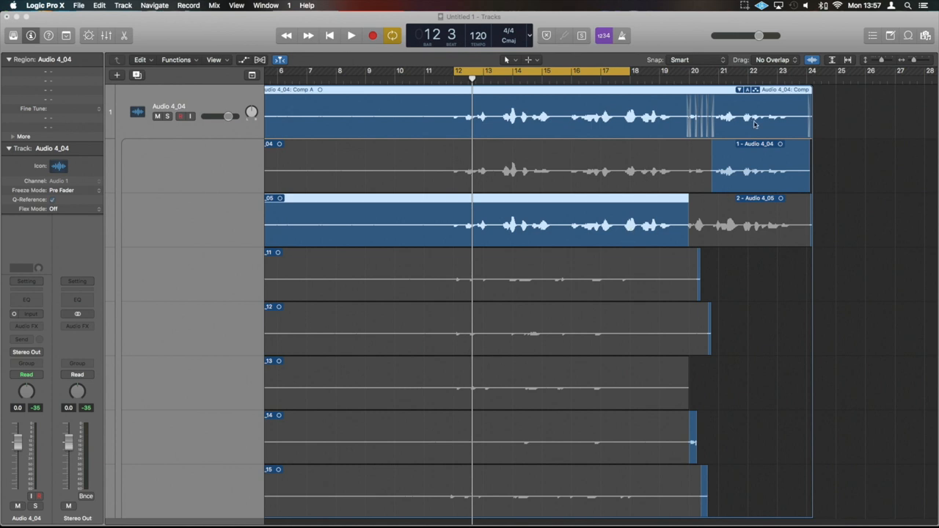
mouse_move(508, 102)
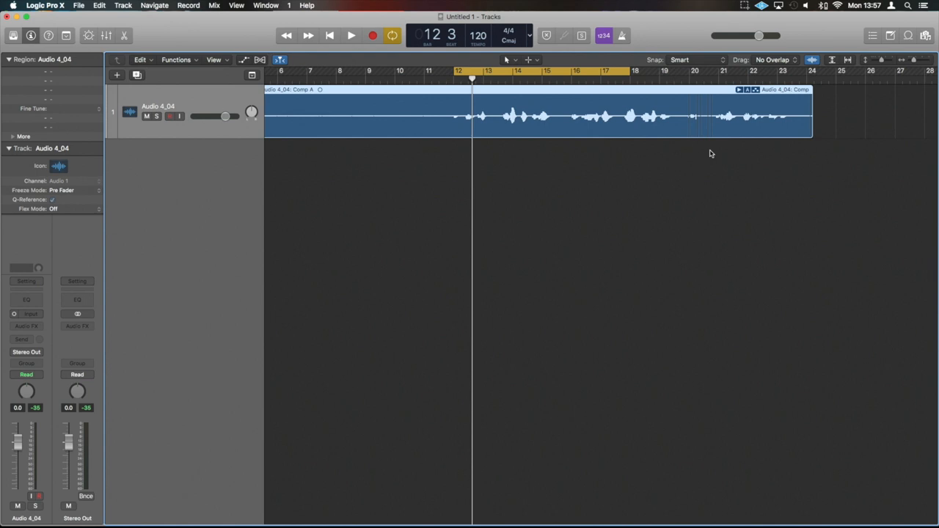
mouse_move(374, 186)
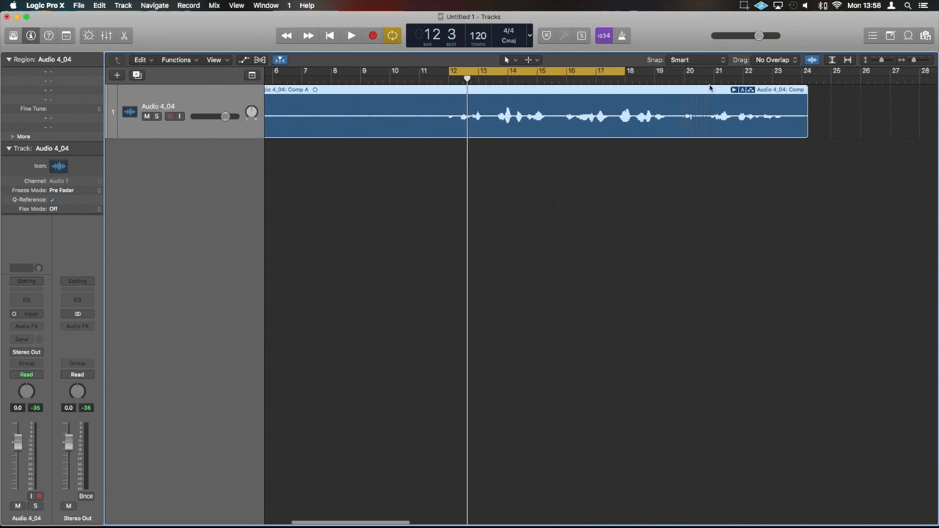
mouse_move(573, 153)
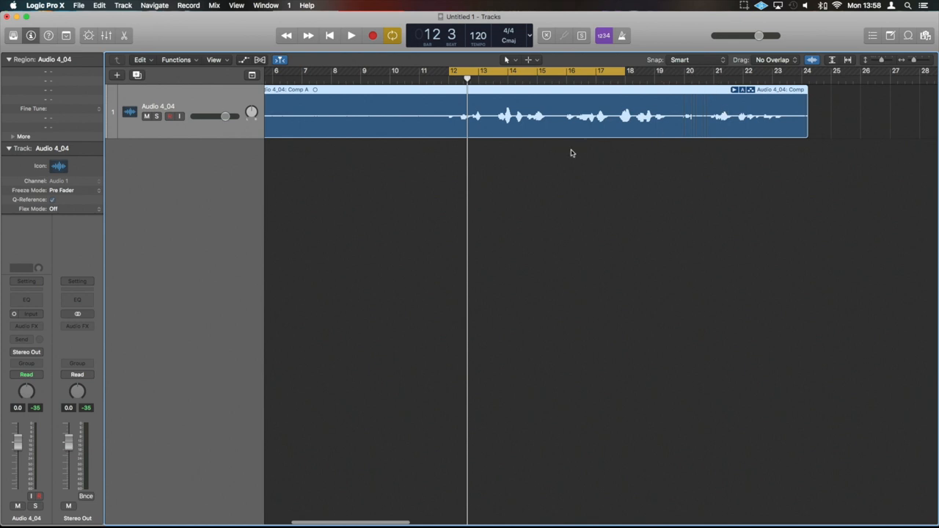
mouse_move(552, 92)
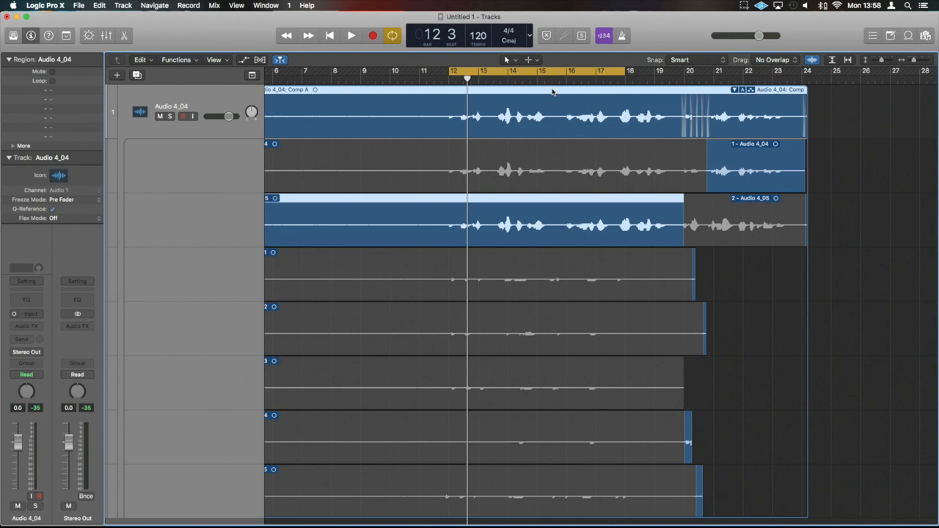
- Play the comp, make the first take its source, and try a swipe in the third take
left_click(350, 35)
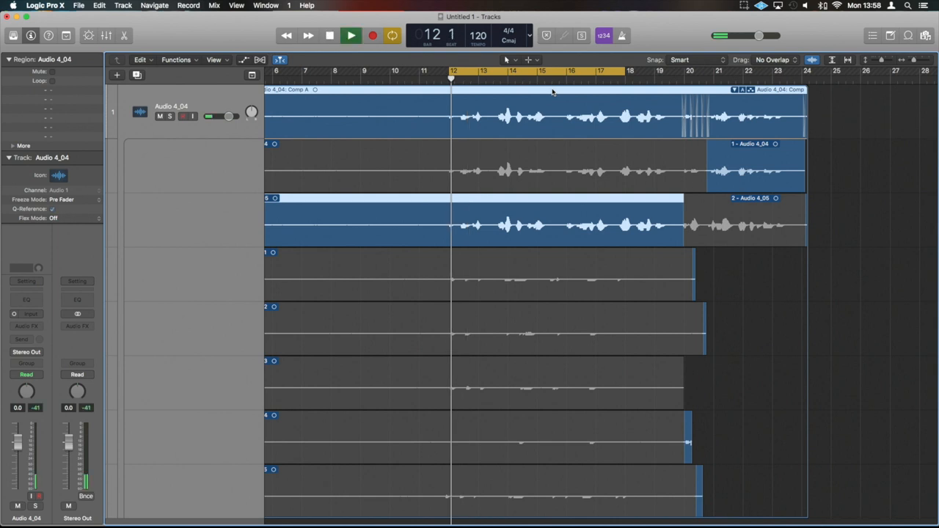
left_click(351, 35)
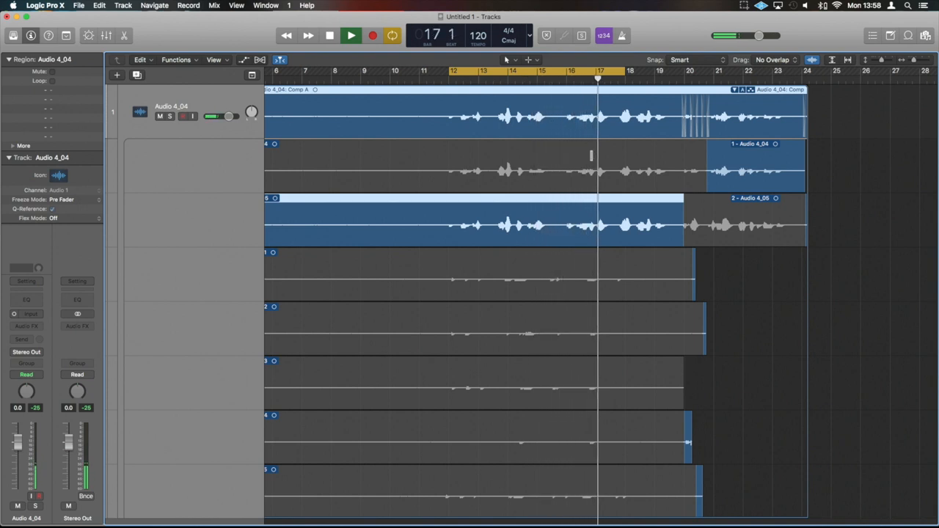
left_click(329, 35)
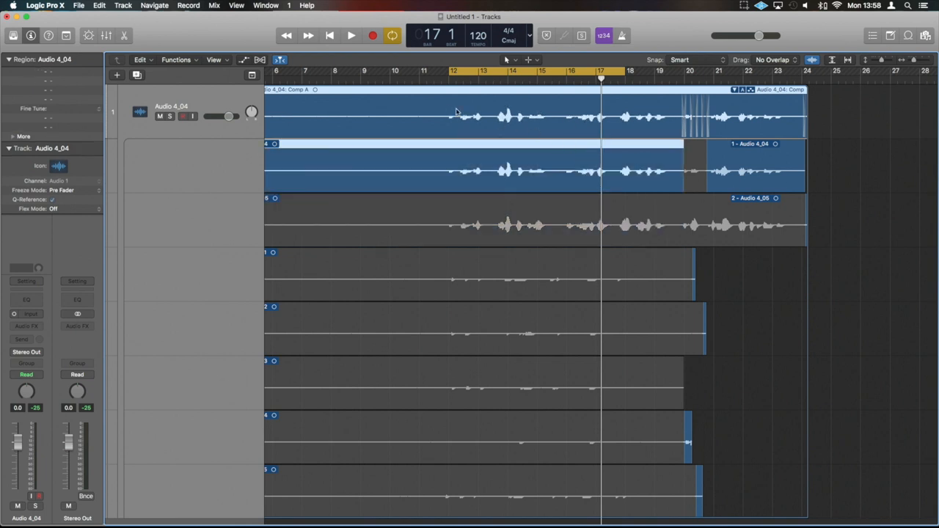
mouse_move(643, 99)
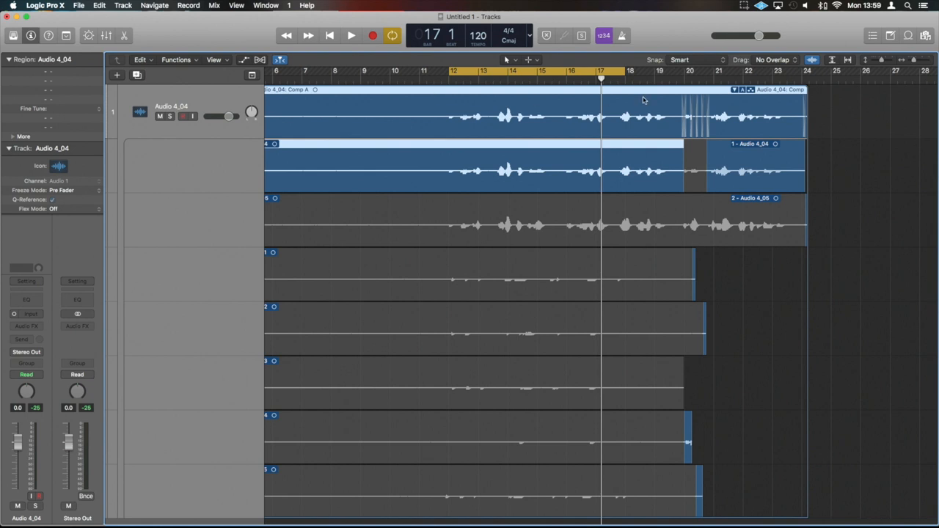
mouse_move(650, 123)
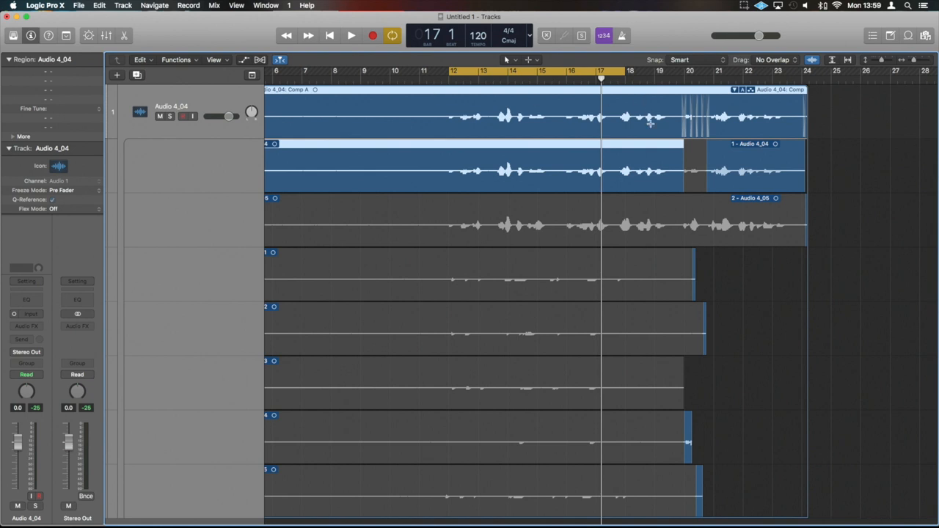
mouse_move(572, 246)
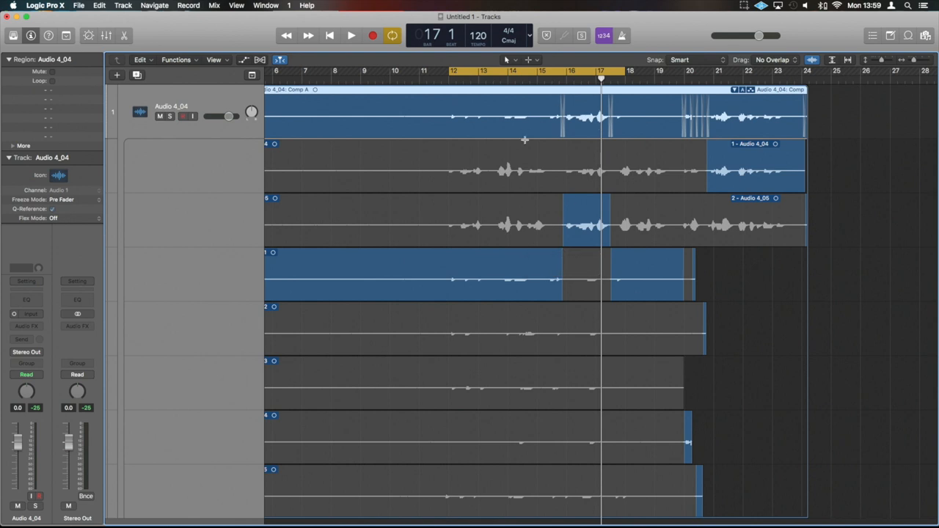
mouse_move(557, 270)
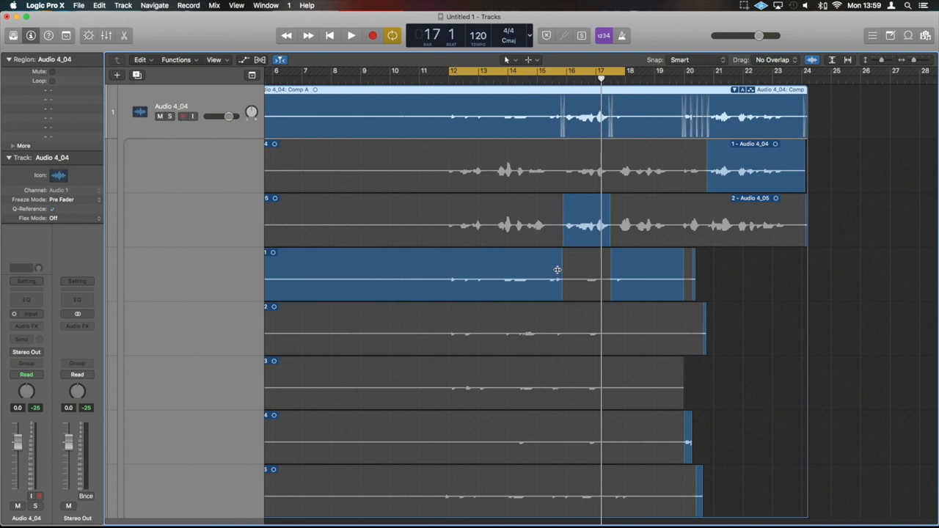
mouse_move(447, 279)
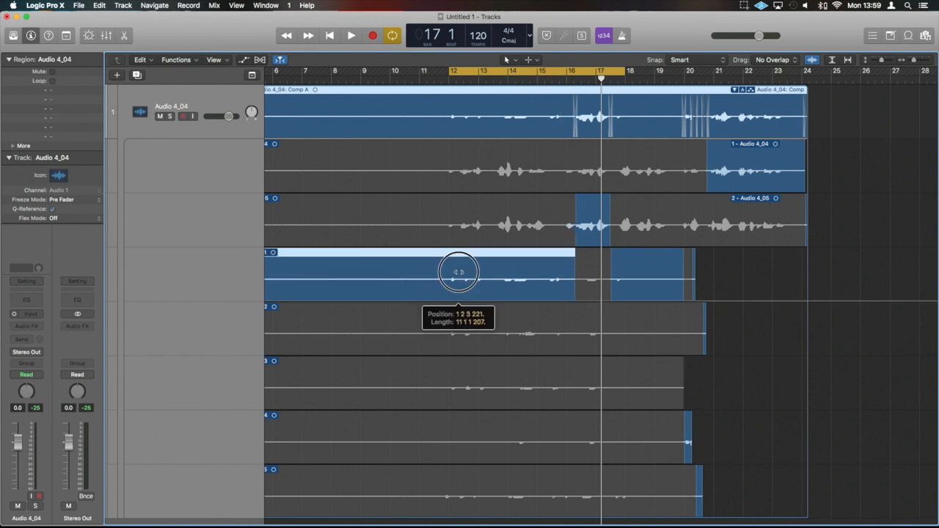
left_click_drag(459, 273, 447, 272)
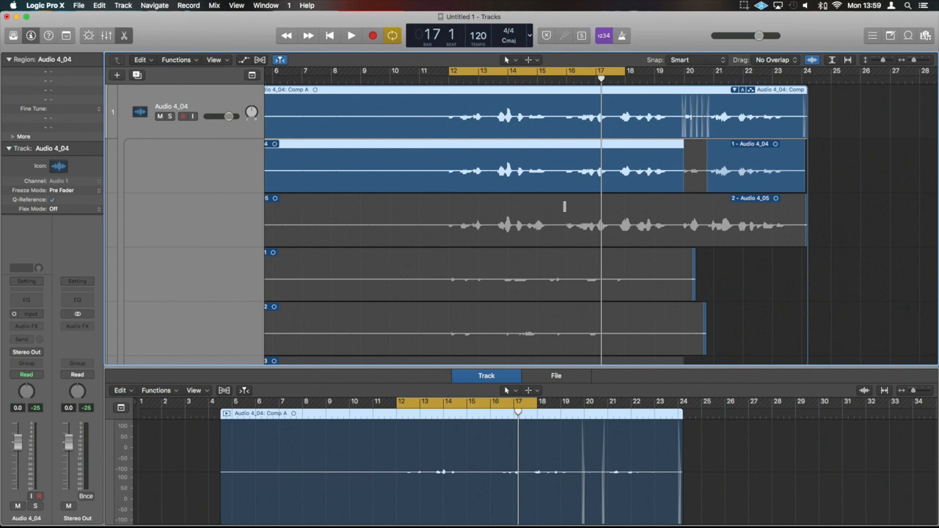
- Audition the second and first takes, then take the comp's opening section from the third take
left_click(564, 205)
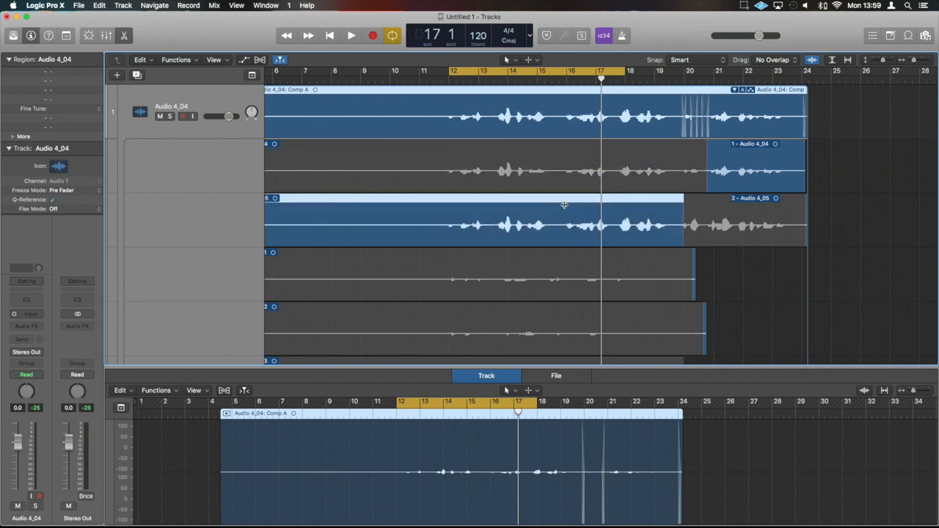
left_click(351, 35)
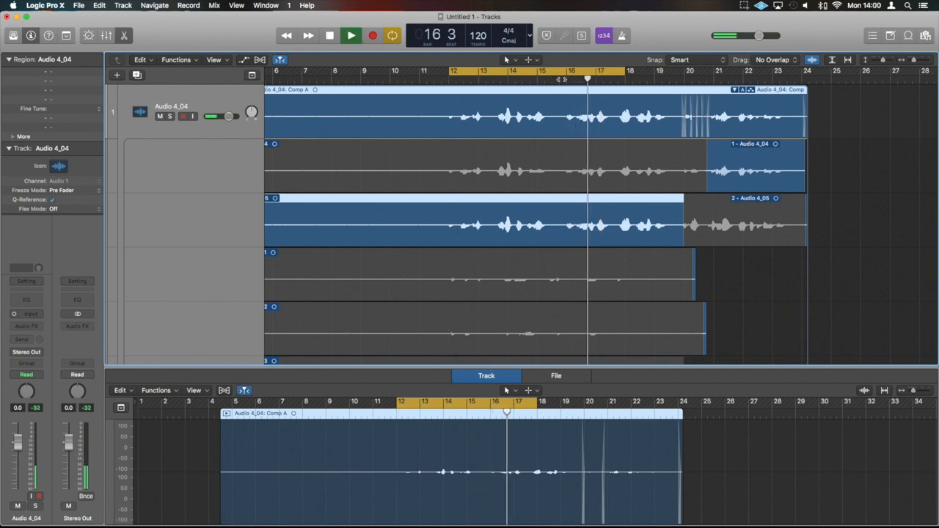
left_click(329, 35)
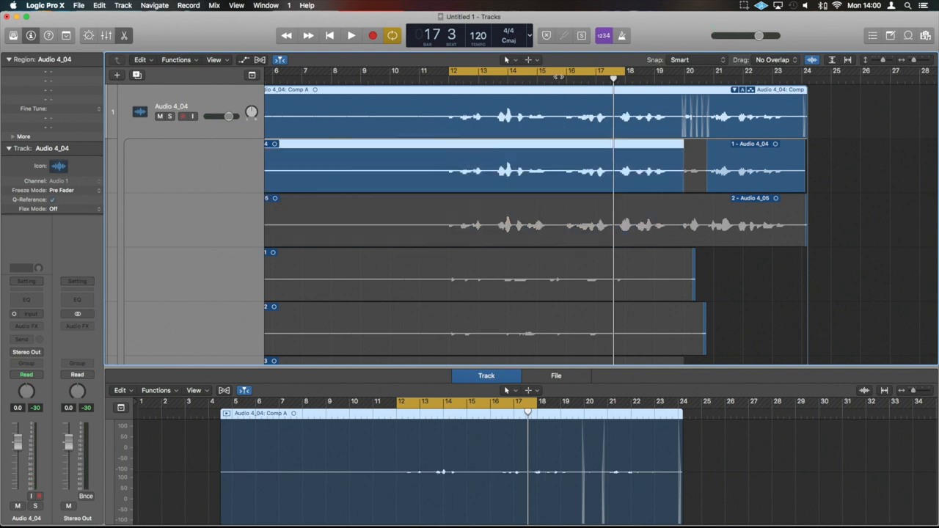
left_click(351, 35)
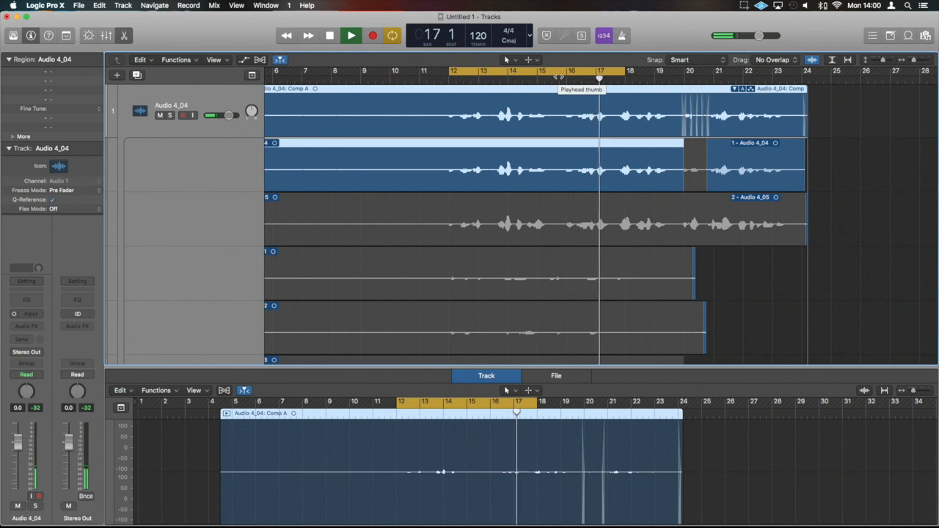
left_click(351, 35)
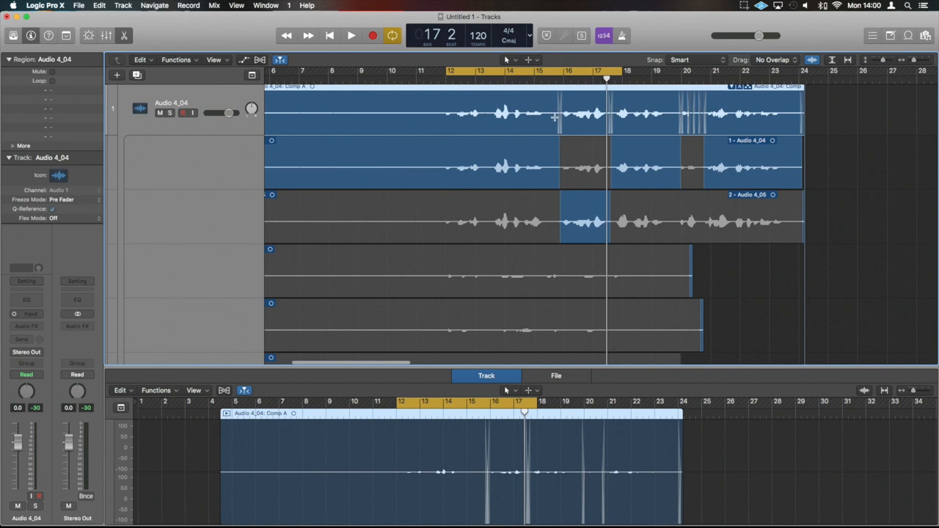
mouse_move(562, 204)
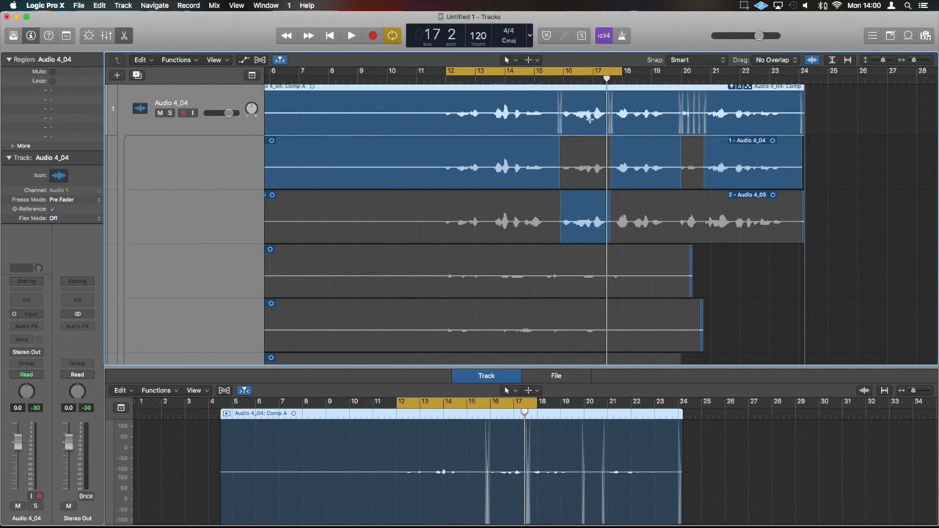
left_click(350, 35)
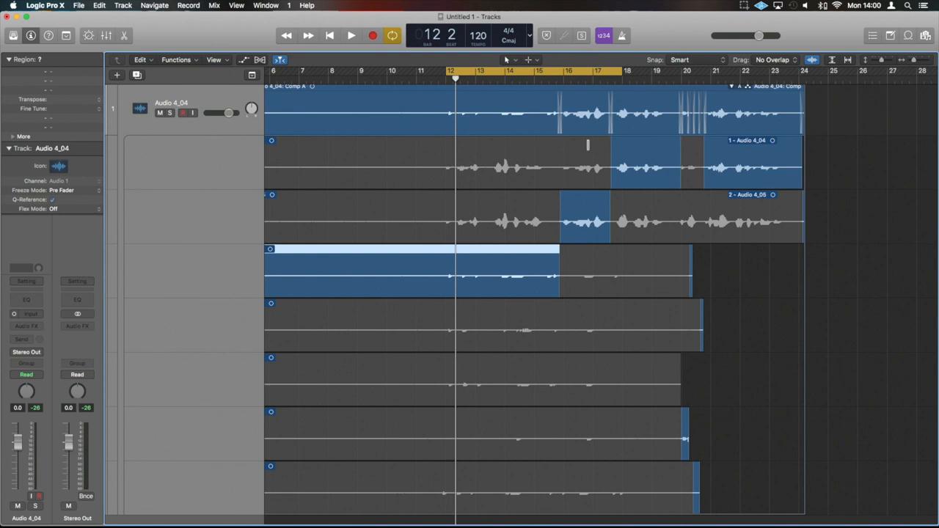
- Switch bars 13–15 of the comp to take 1 and play back the revised comp
left_click(351, 35)
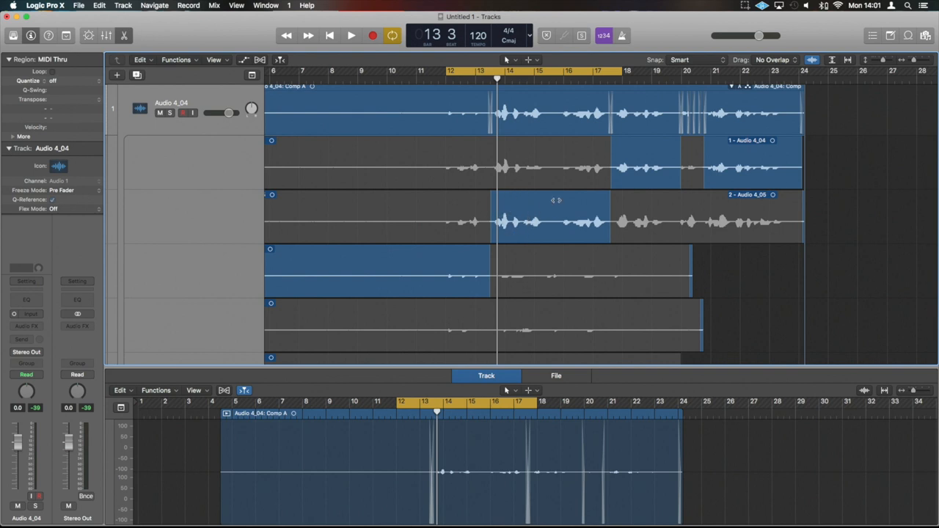
mouse_move(525, 180)
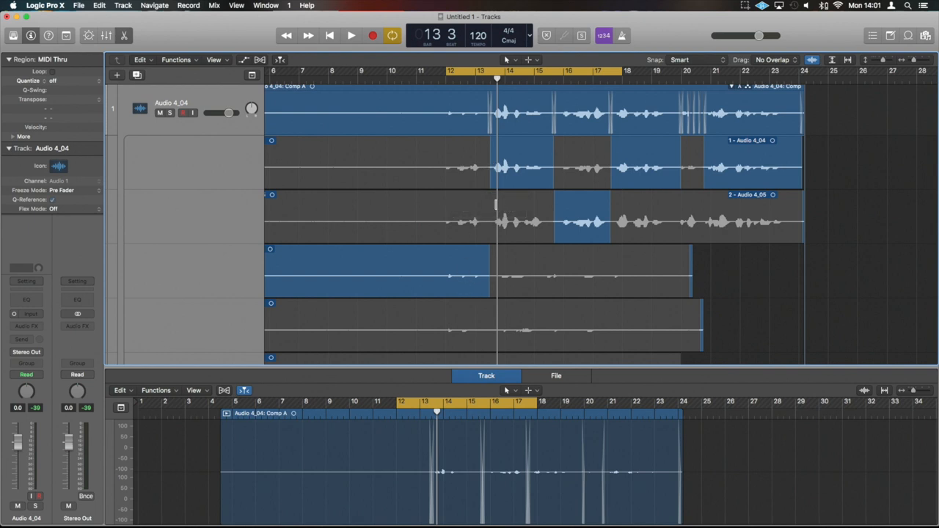
mouse_move(643, 156)
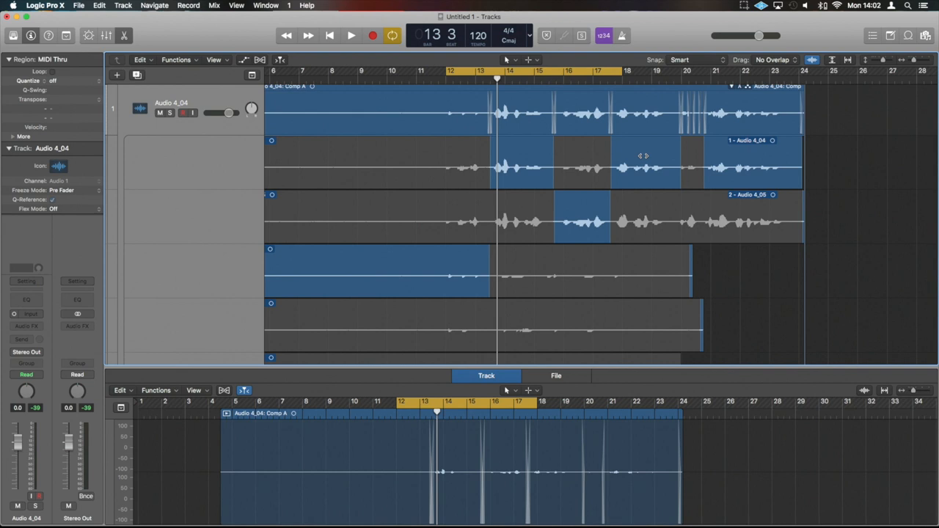
left_click(351, 35)
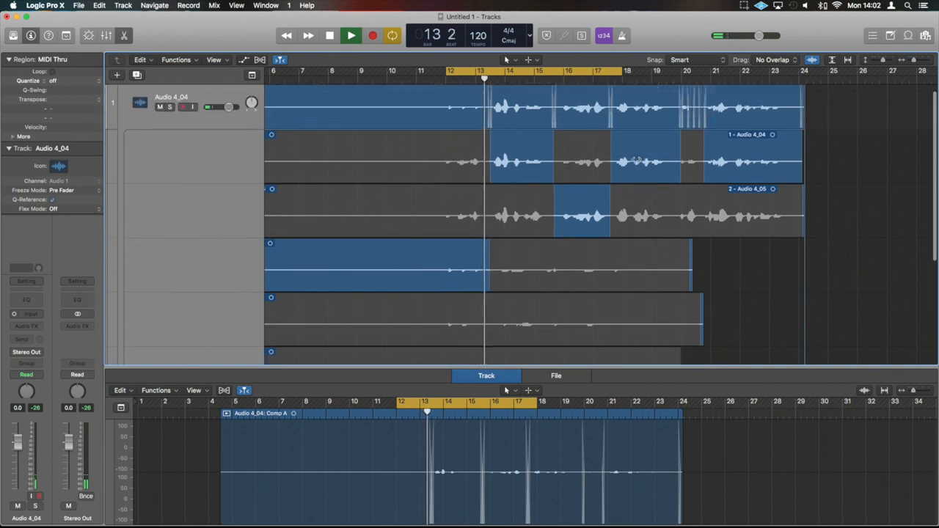
- Collapse and reopen the take folder, then shrink the lanes so all seven takes fit
left_click(351, 35)
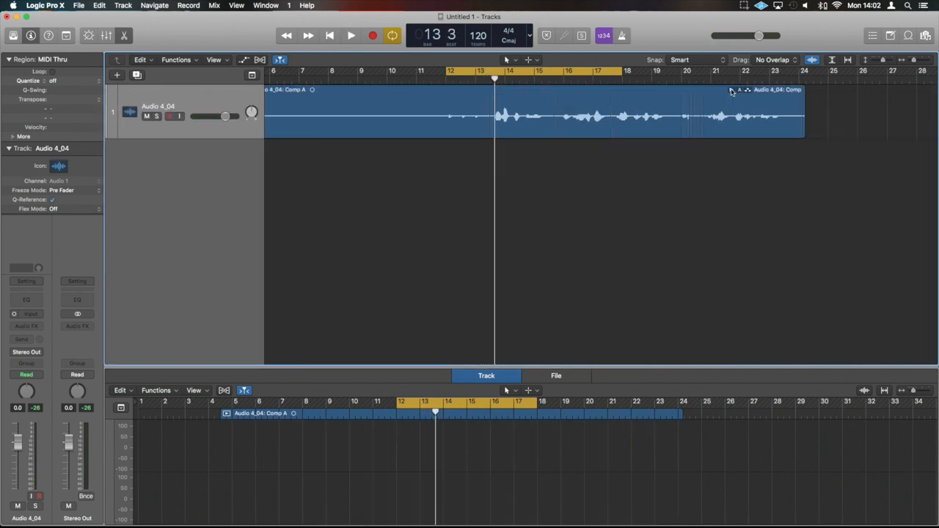
mouse_move(694, 193)
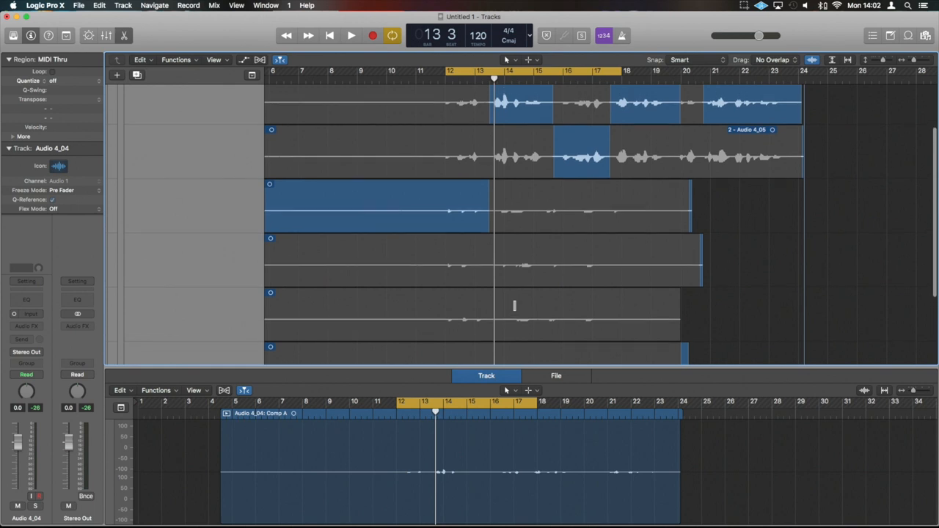
left_click(520, 79)
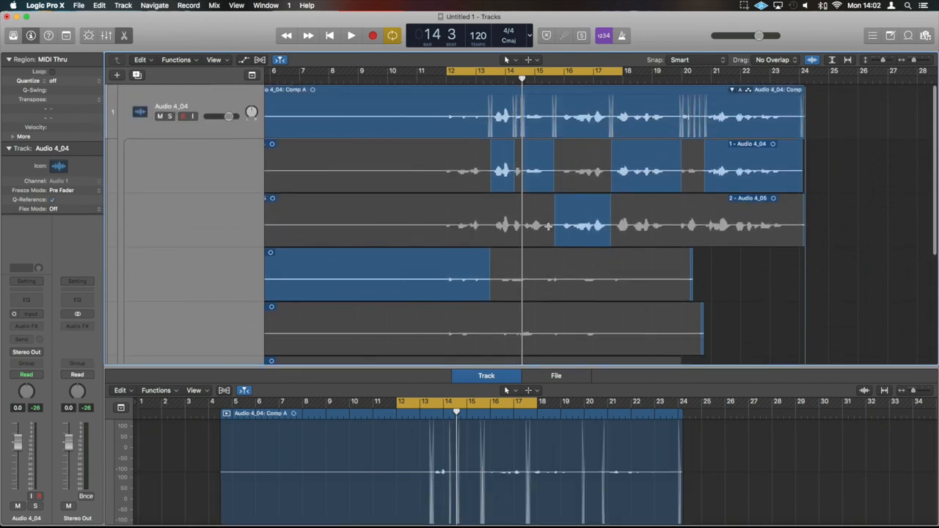
left_click(351, 35)
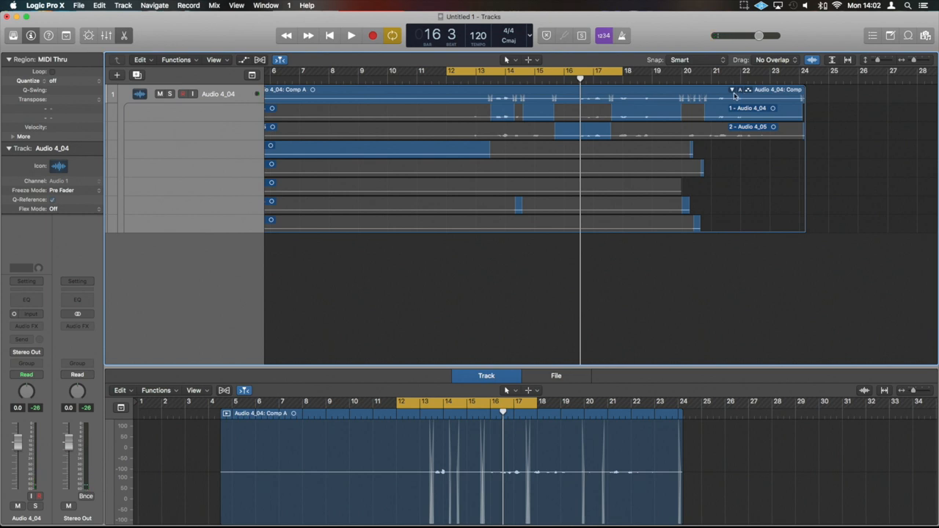
- Collapse the take folder to show only the three-take comp on a taller track
left_click(732, 89)
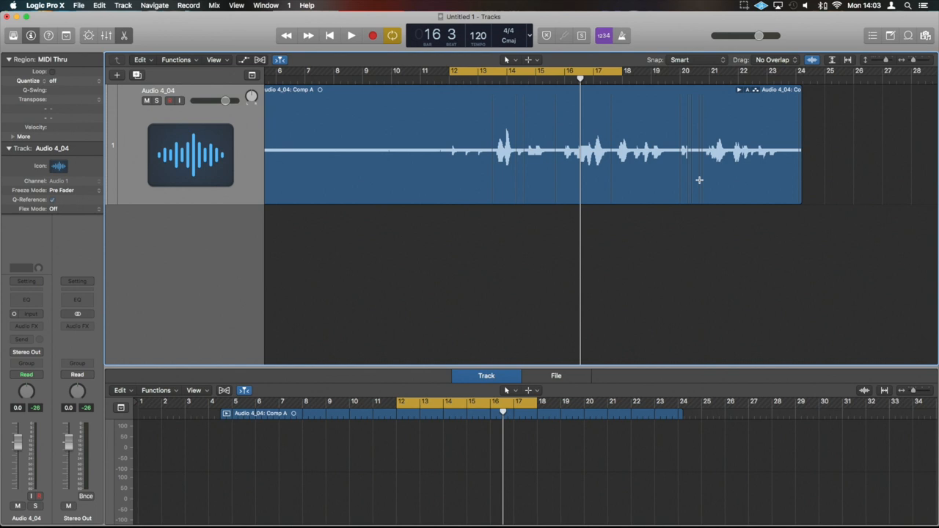
mouse_move(789, 101)
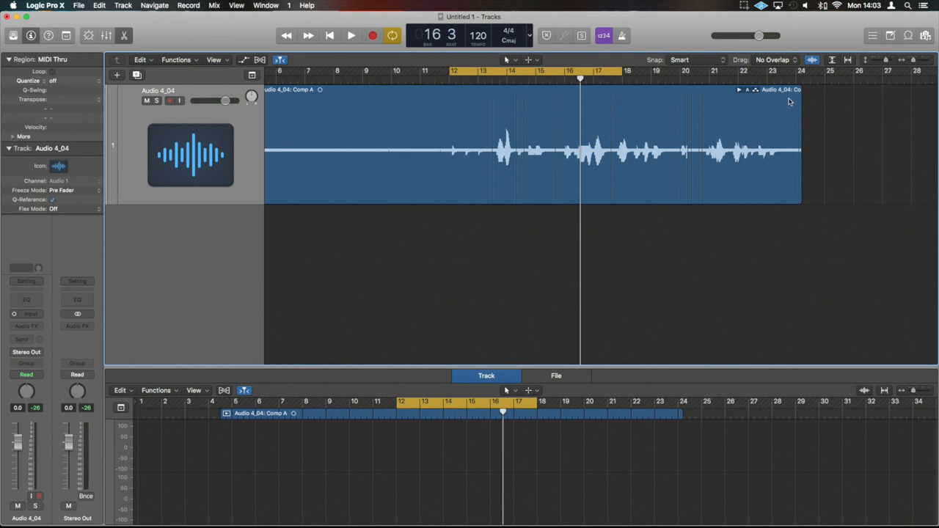